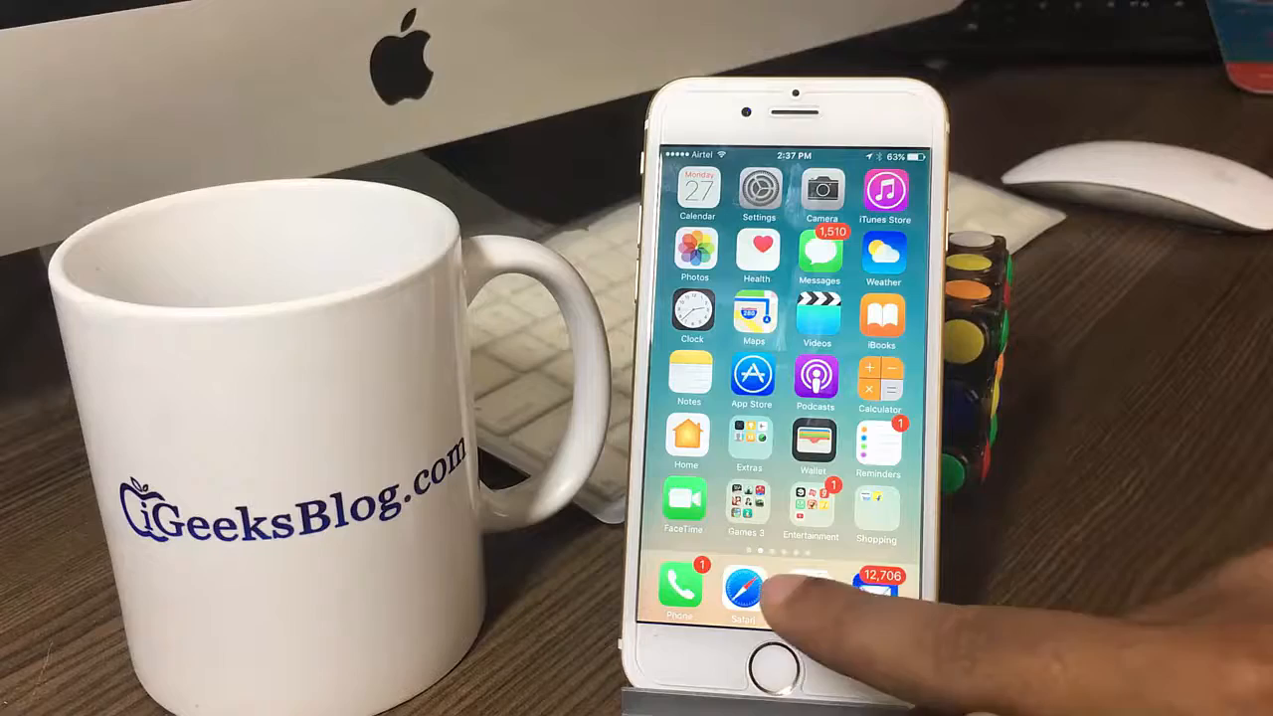
Launch Safari from the dock to show the emojipedia.org emoji list.
click(746, 592)
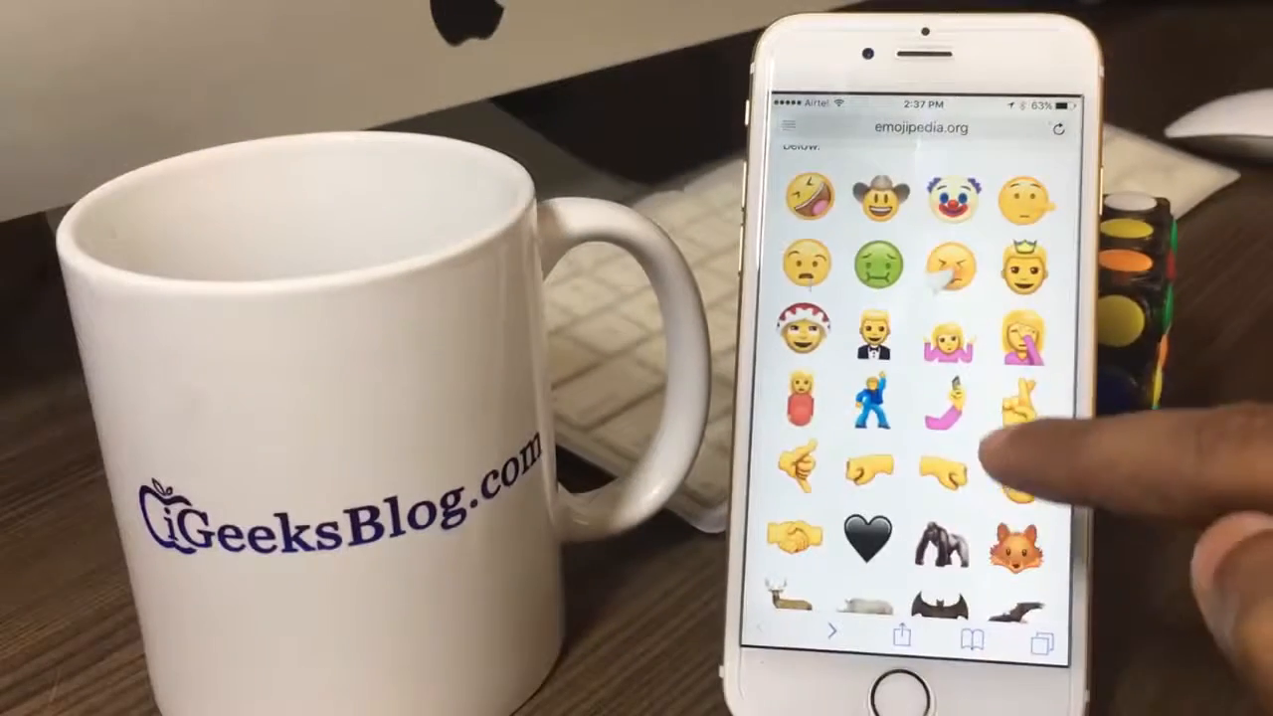
Scroll to the black heart emoji and copy its Emojipedia page link.
scroll(down, 3)
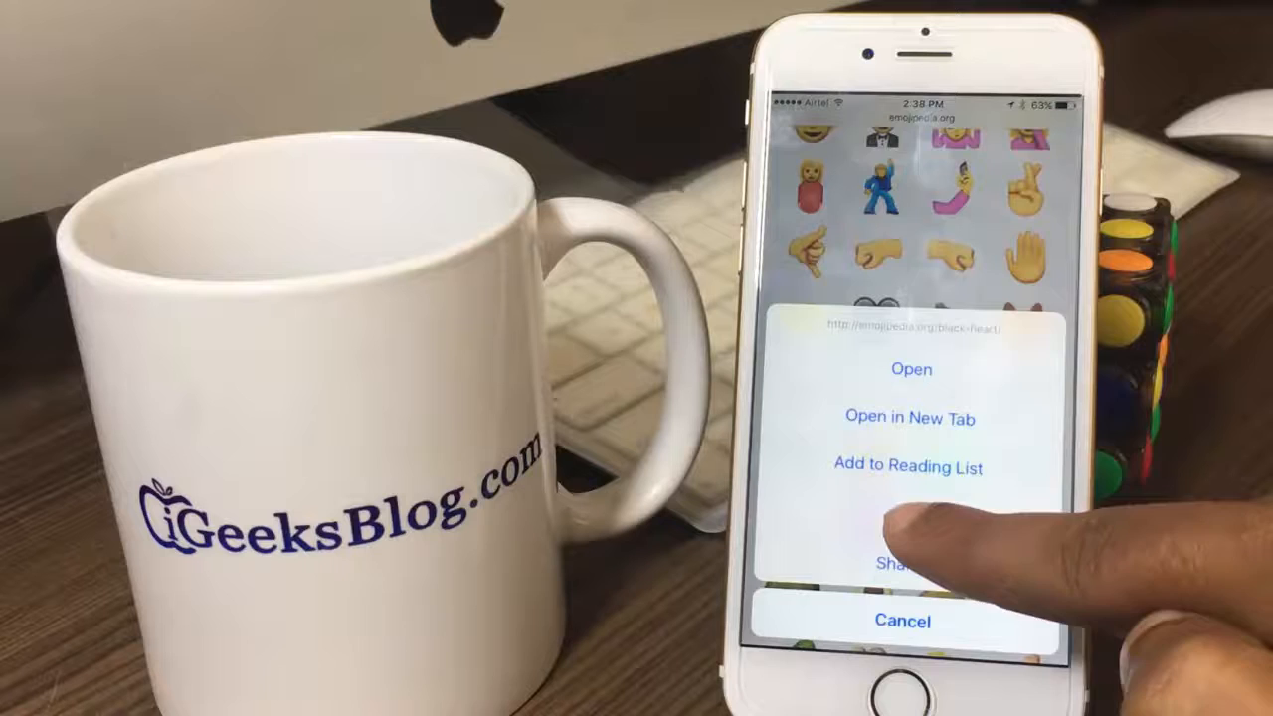
click(901, 619)
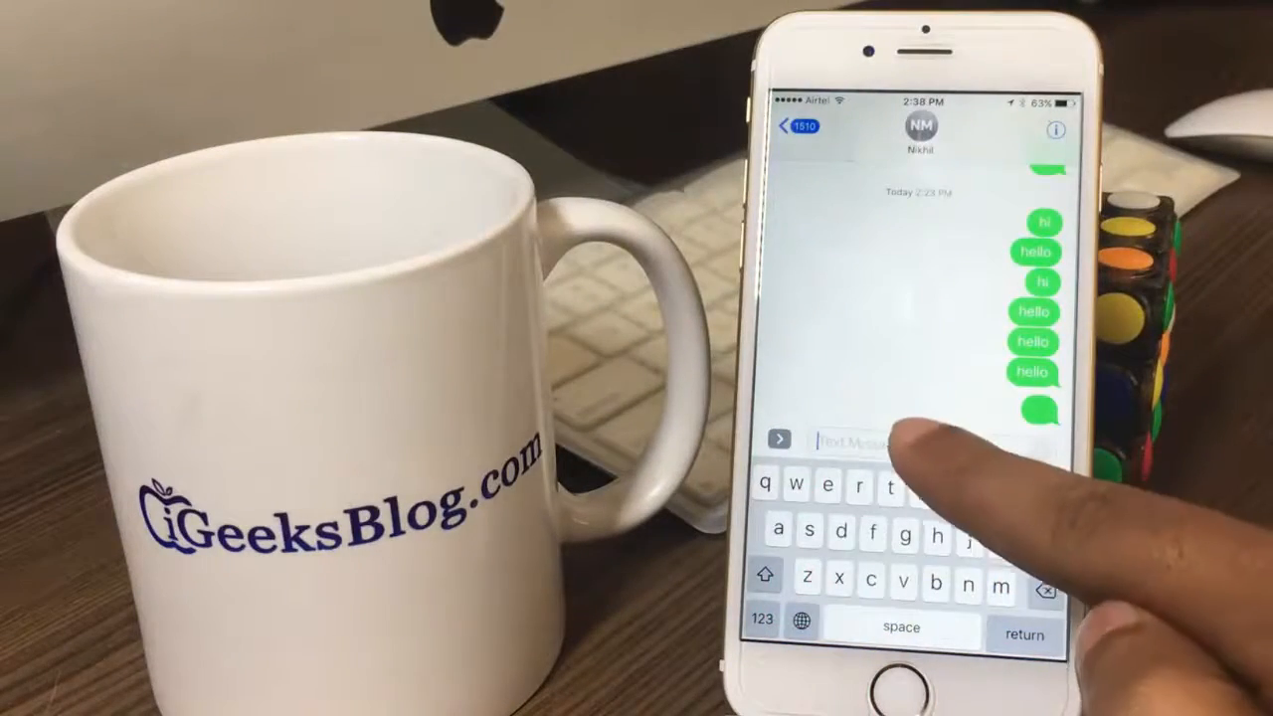
Paste the copied emojipedia.org black-heart link into the message field and send it.
click(885, 444)
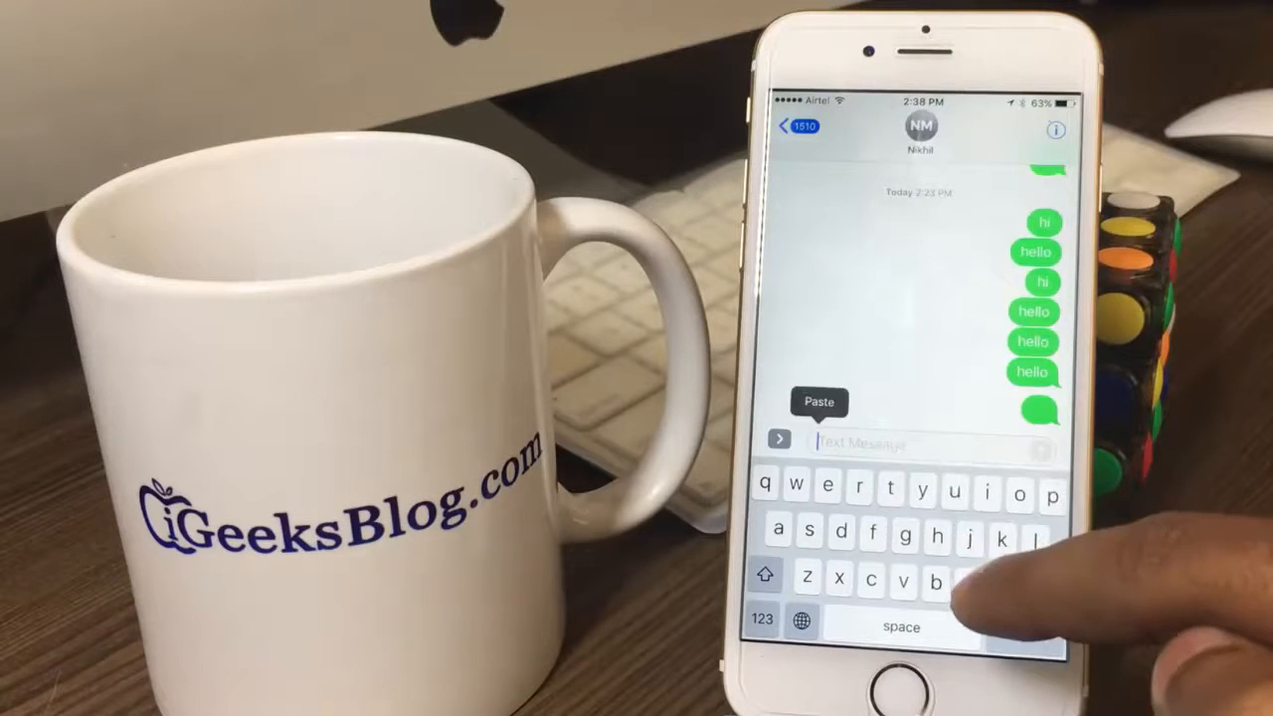
click(819, 403)
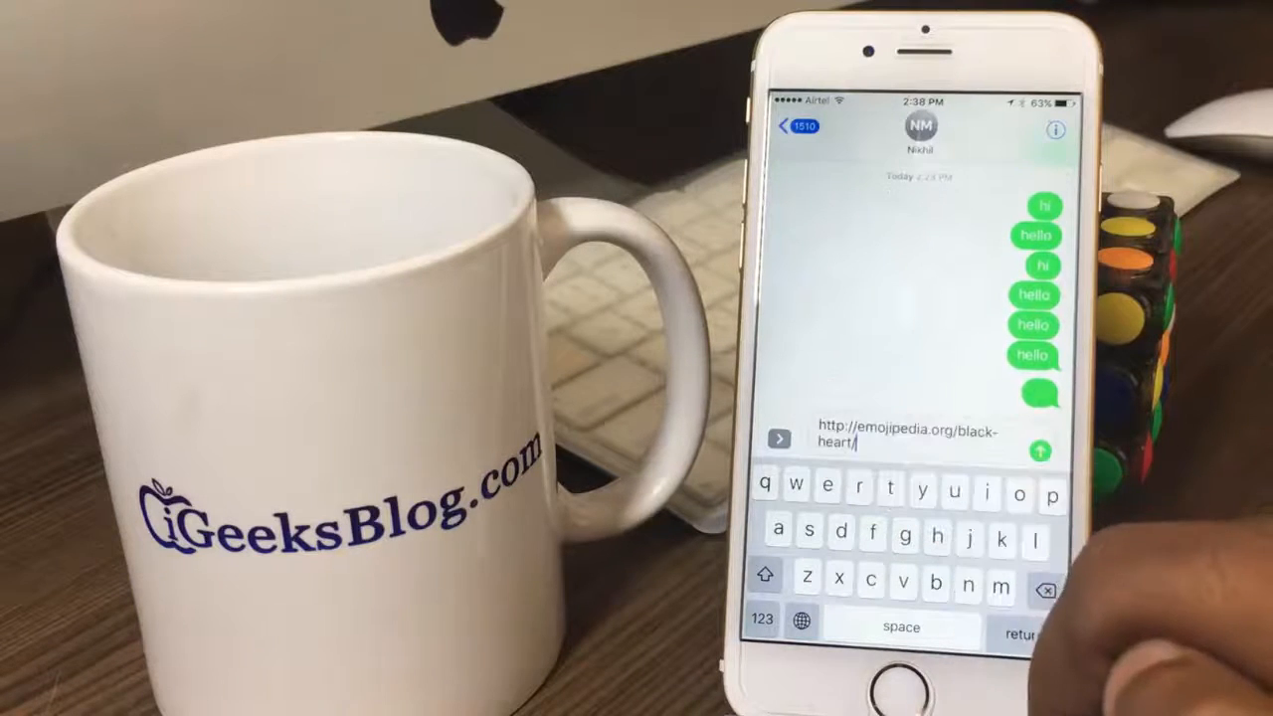
click(1041, 451)
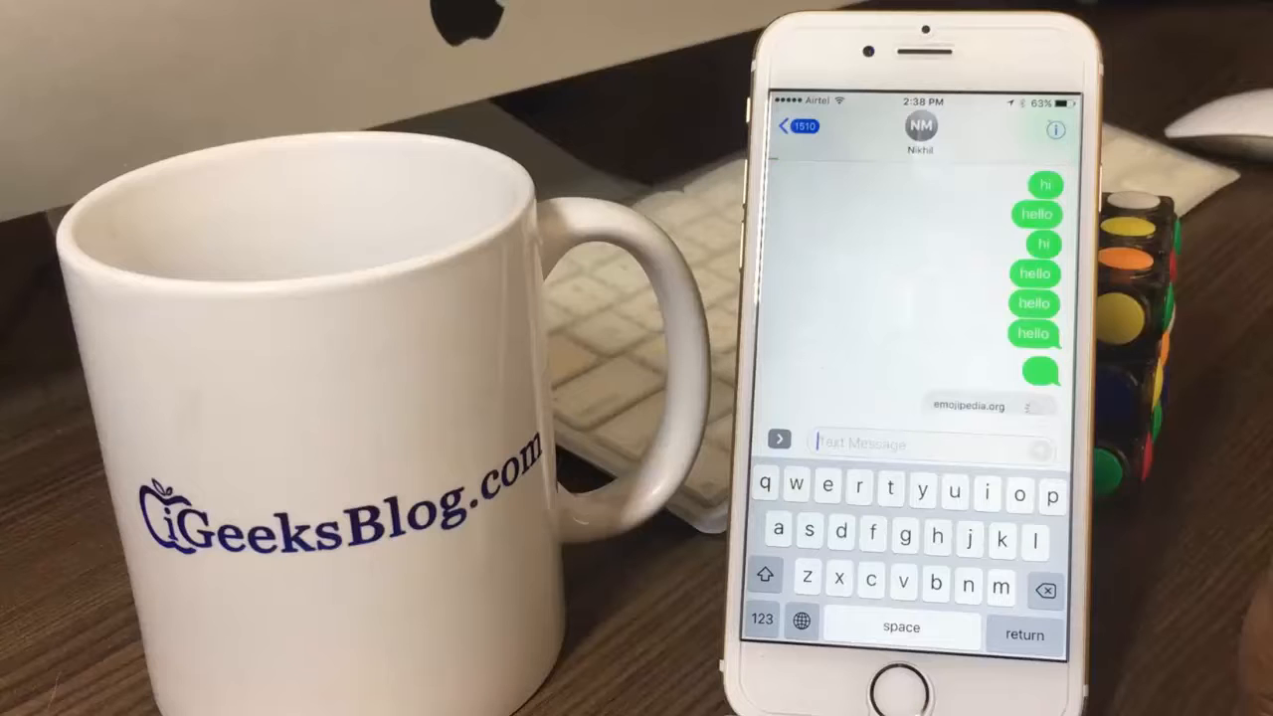